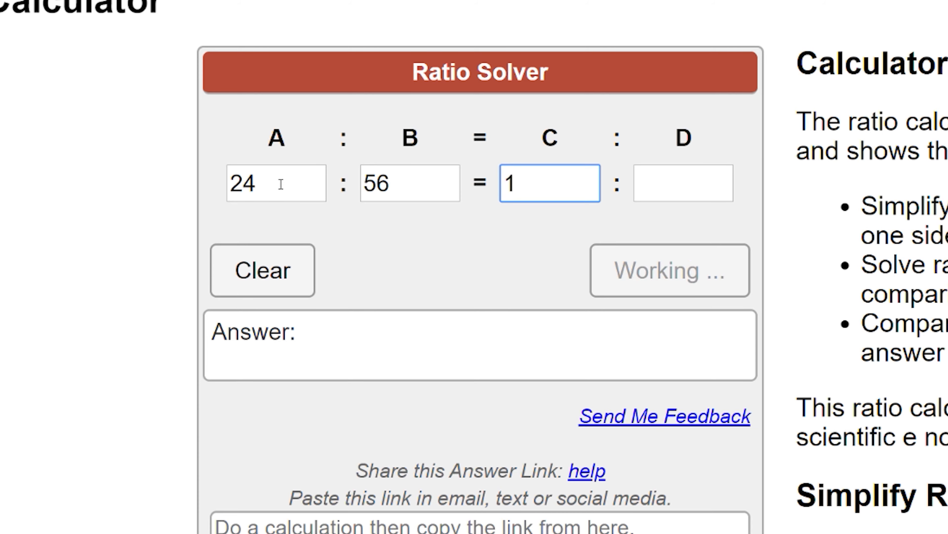
- Calculate 24 : 56 = 1 : D, getting D = 2.3333333333333 with the worked solution
click(670, 270)
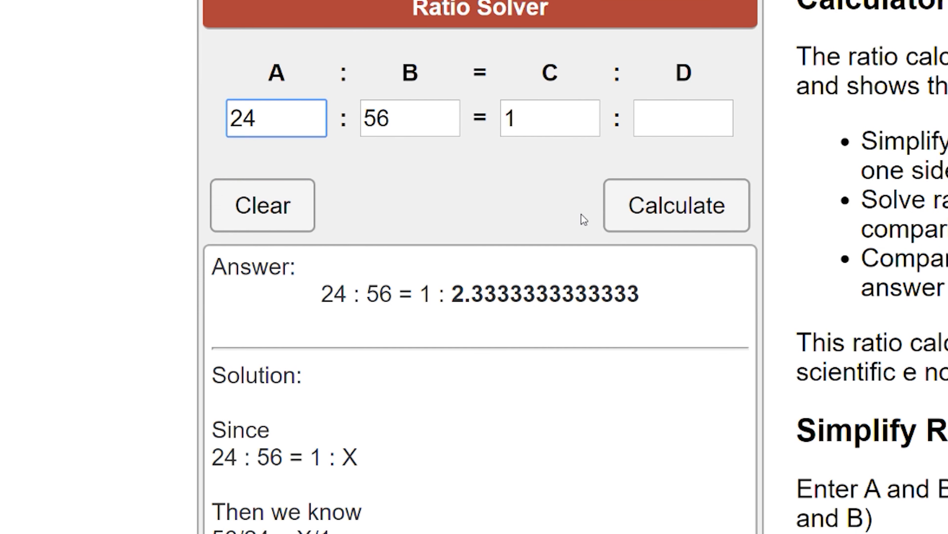